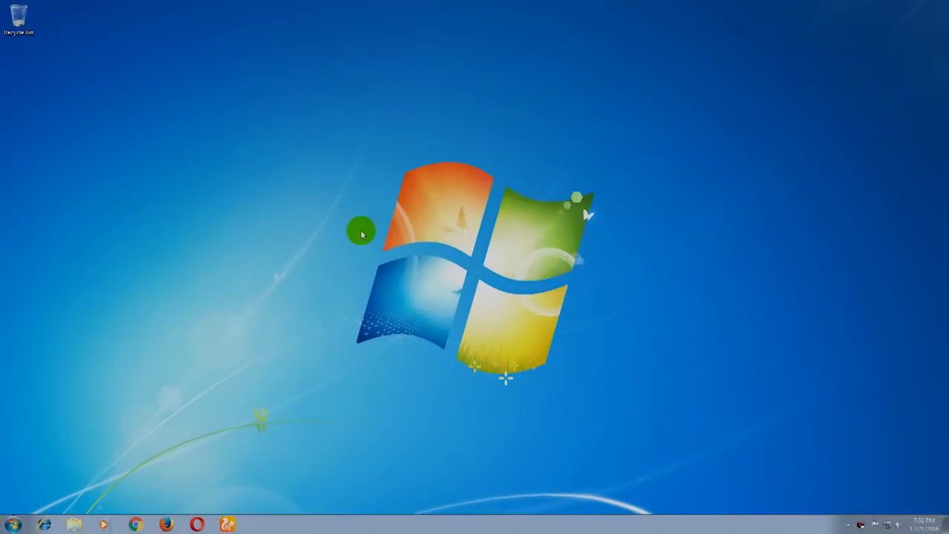
mouse_move(214, 317)
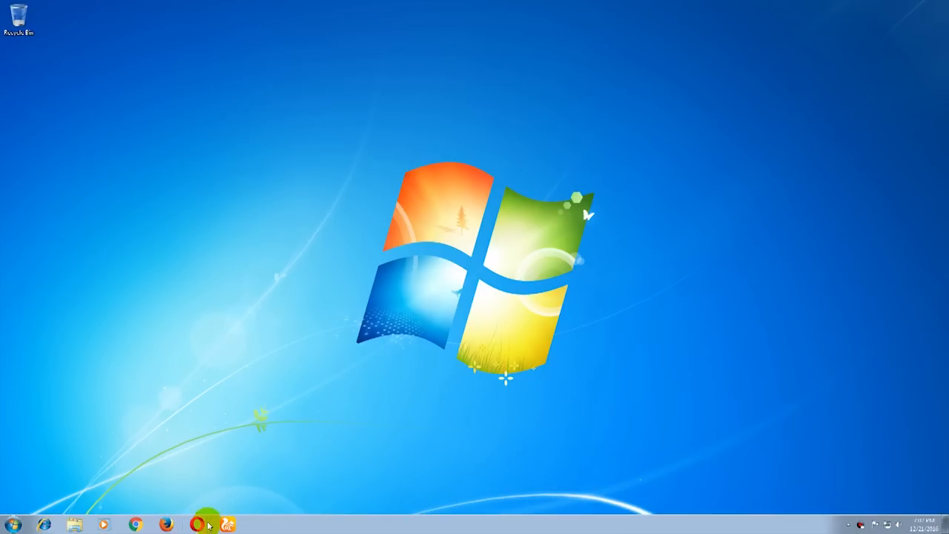
Launch Opera and search Google for 'andy os' to reach the Andy emulator site
left_click(195, 525)
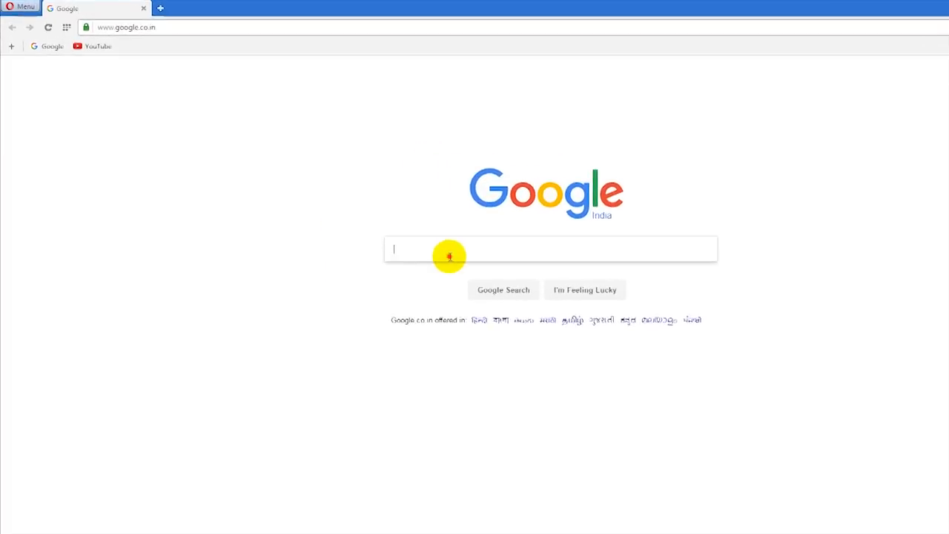
type("andyo")
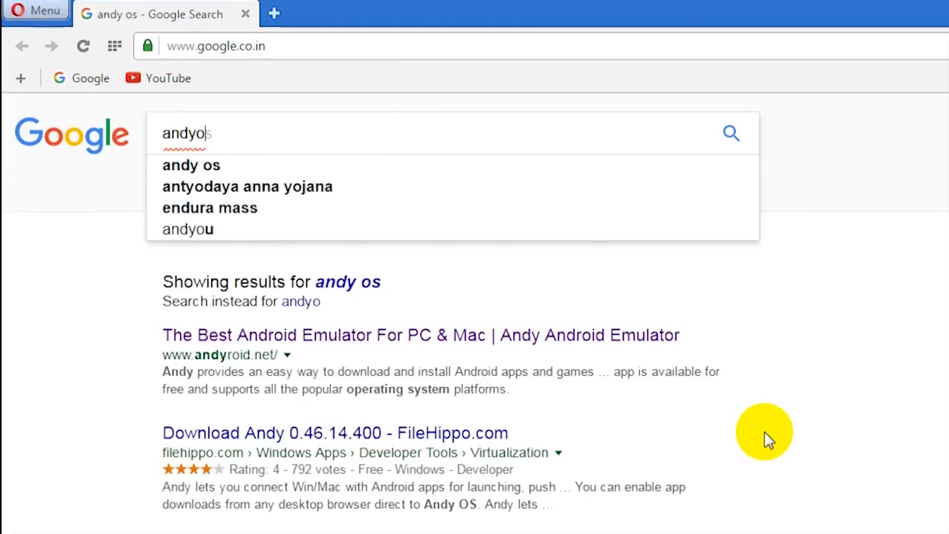
key("Backspace")
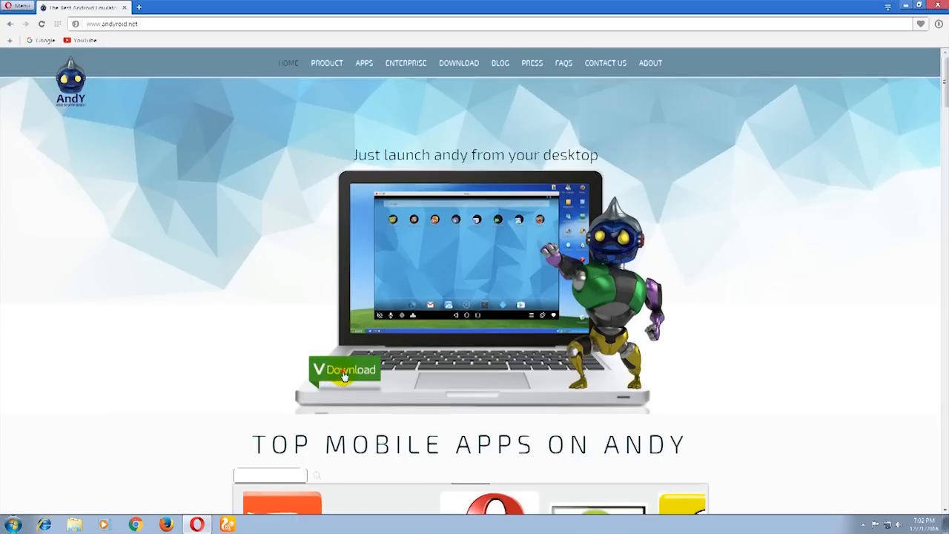
Download the Andy_46.16_48 installer from andyroid.net into the Downloads\Opera folder
left_click(344, 371)
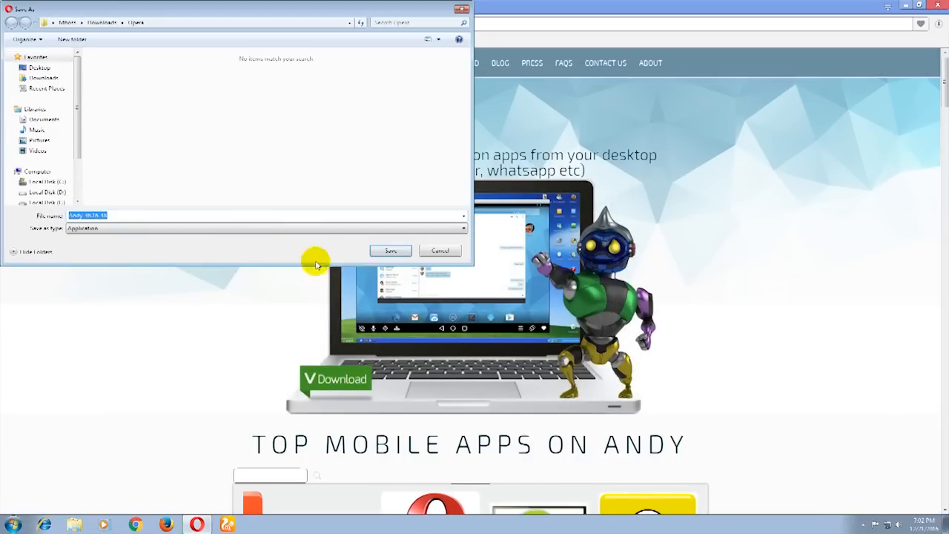
left_click(390, 251)
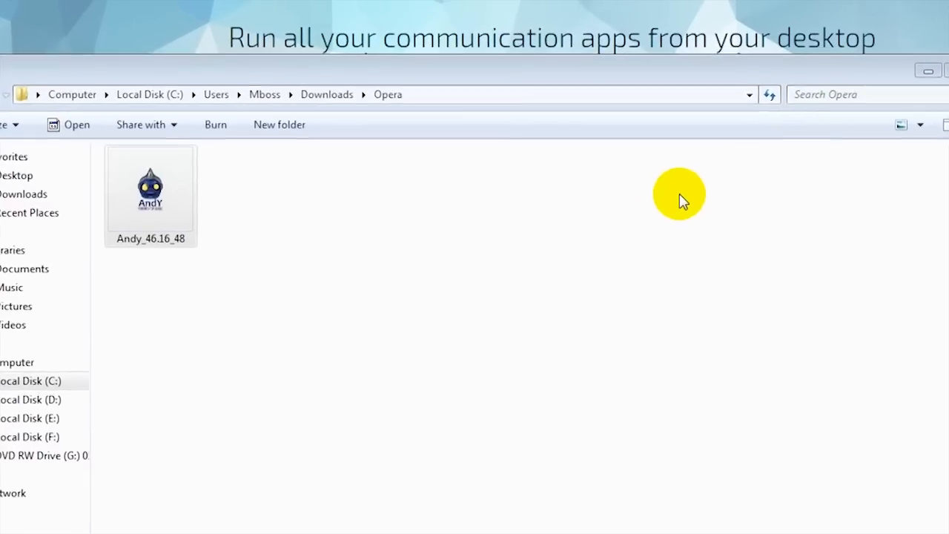
Run the Andy_46.16_48 installer and continue past its welcome screen
double_click(151, 190)
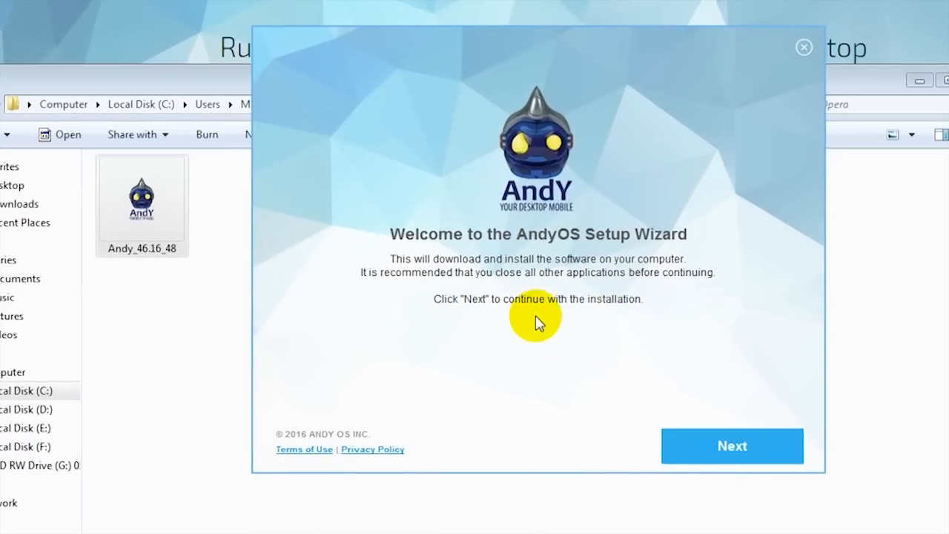
mouse_move(585, 370)
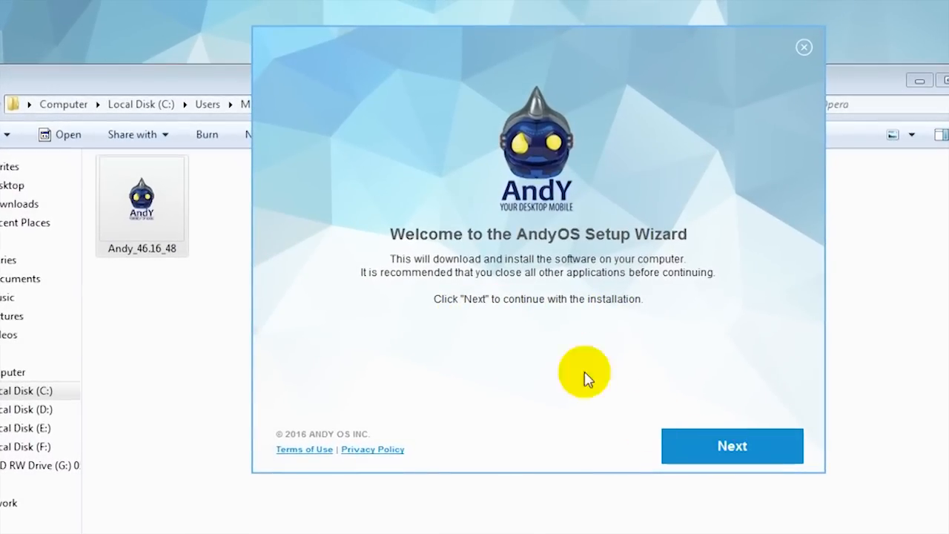
left_click(733, 445)
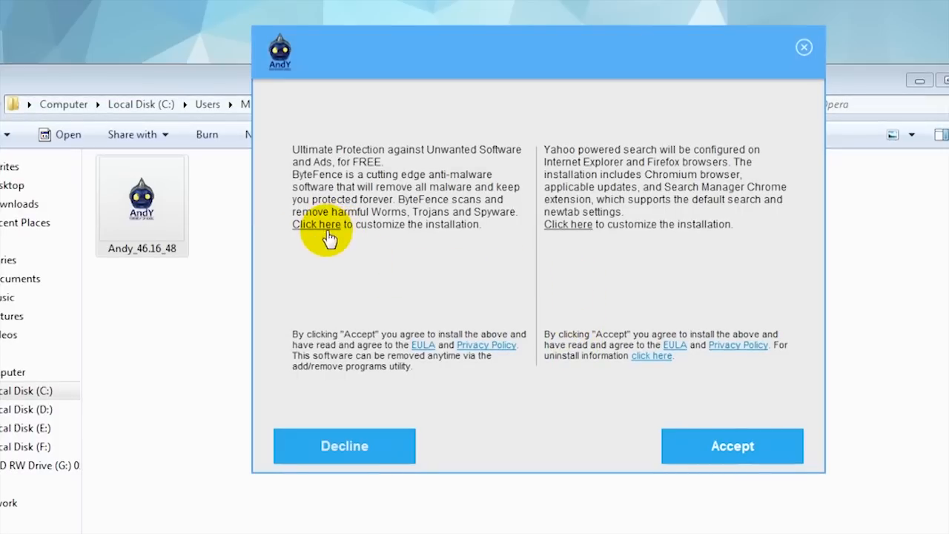
mouse_move(577, 234)
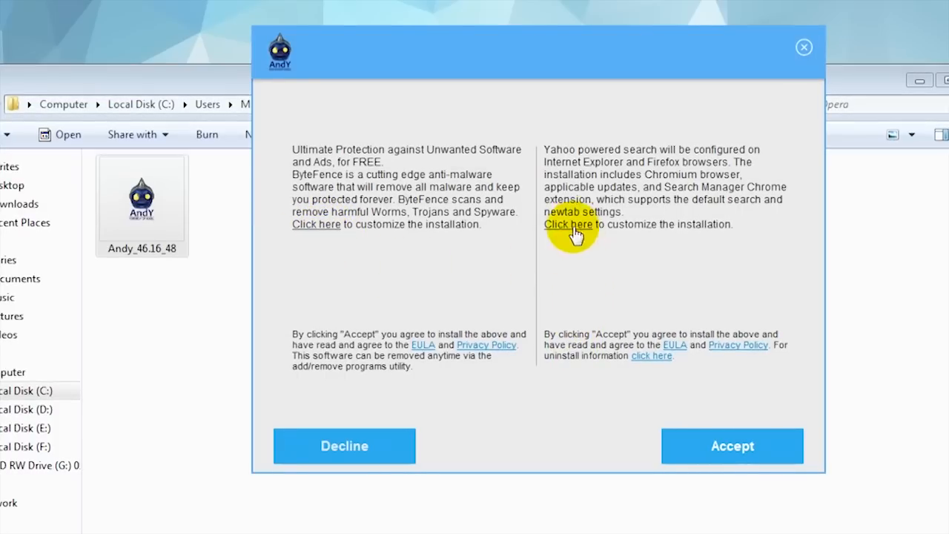
mouse_move(625, 163)
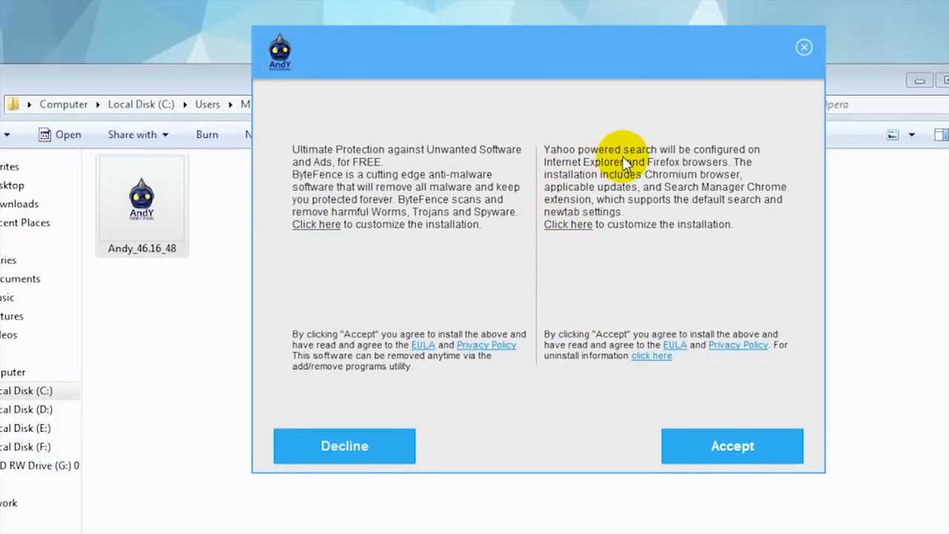
mouse_move(356, 171)
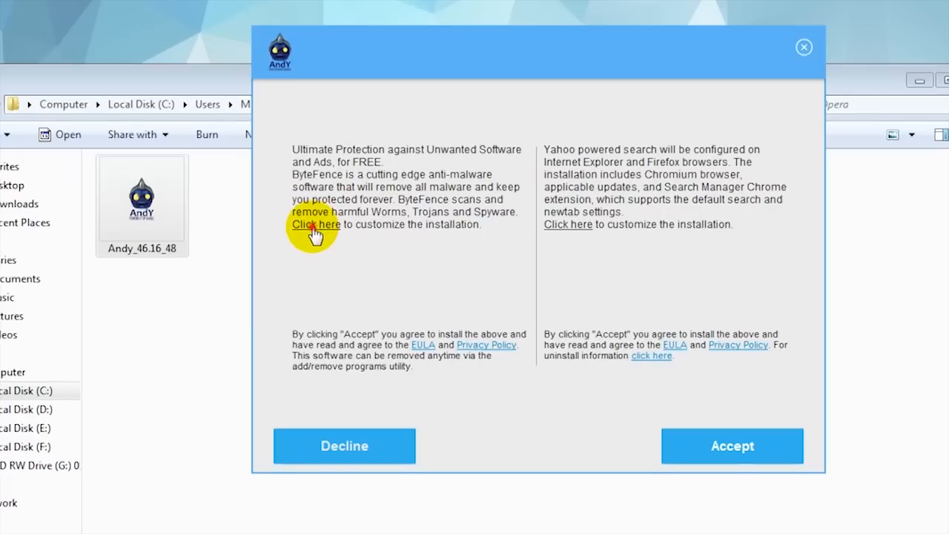
Decline the ByteFence, Chromium and Yahoo search offers and accept so installation begins
left_click(315, 225)
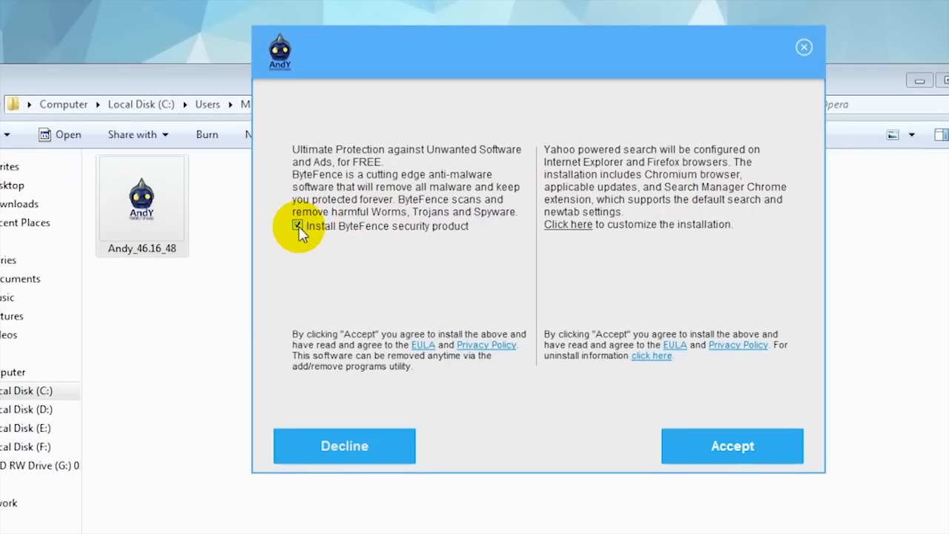
left_click(298, 225)
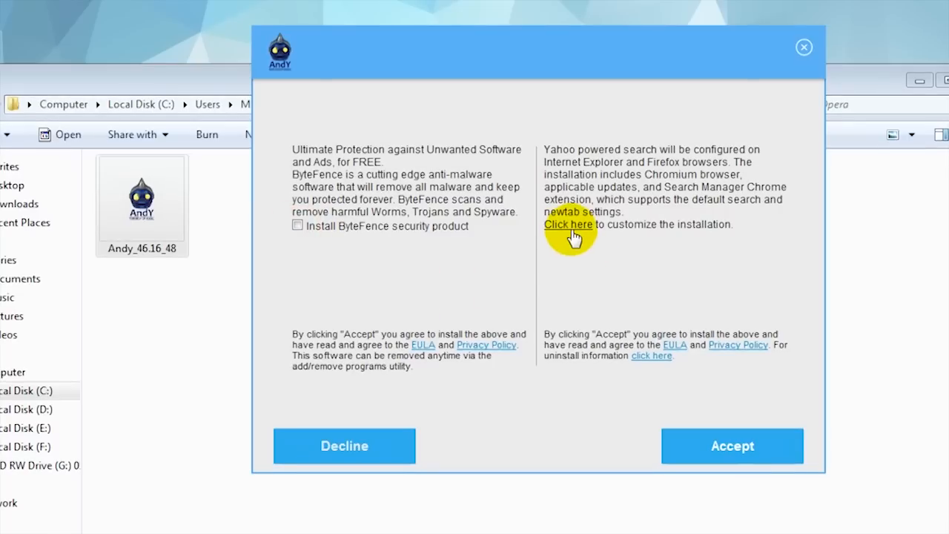
left_click(567, 224)
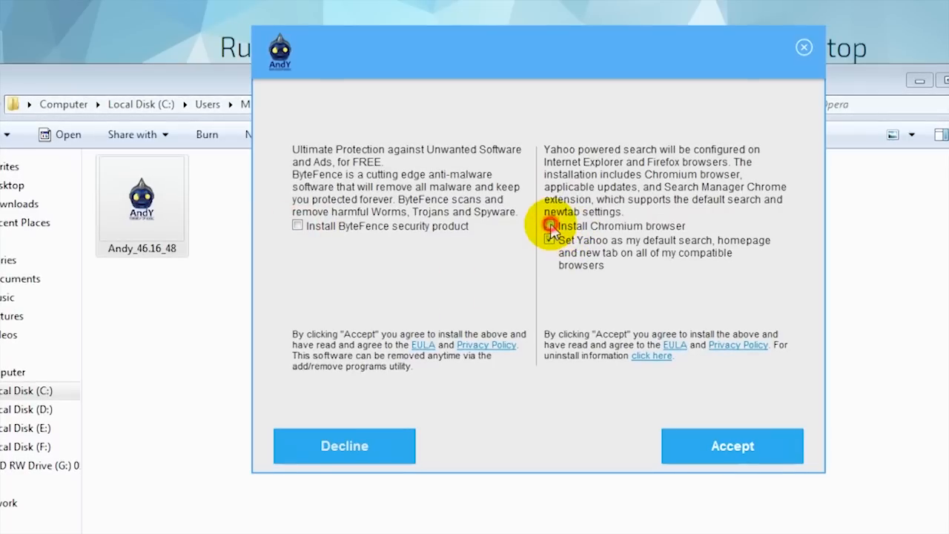
left_click(549, 239)
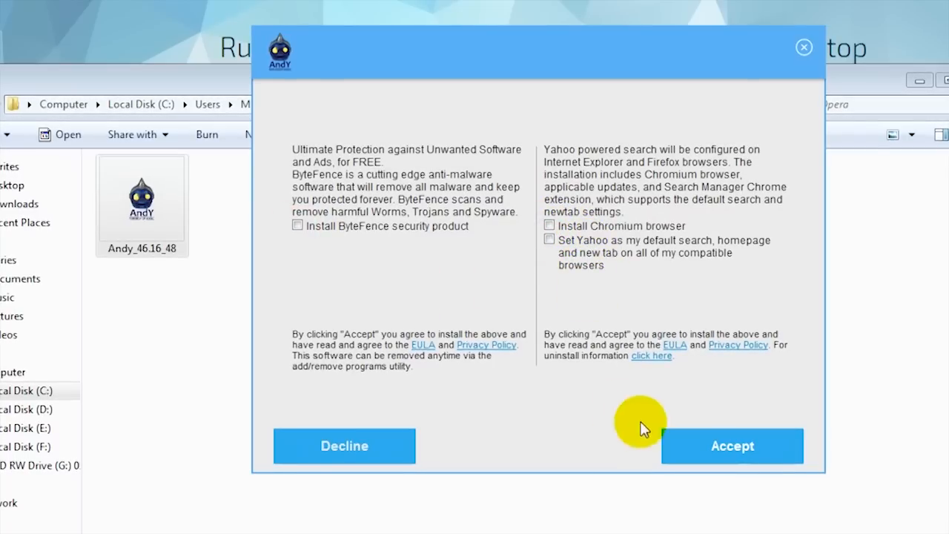
left_click(732, 445)
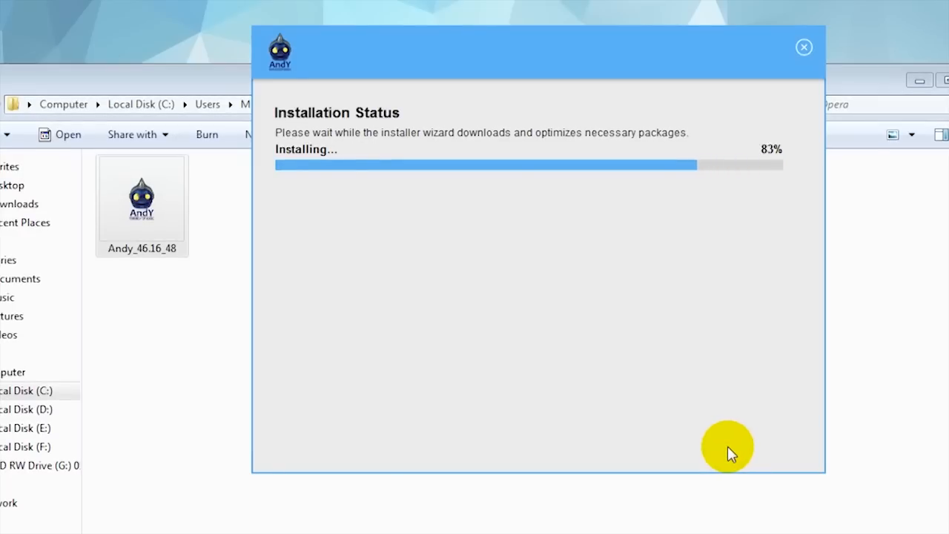
mouse_move(719, 433)
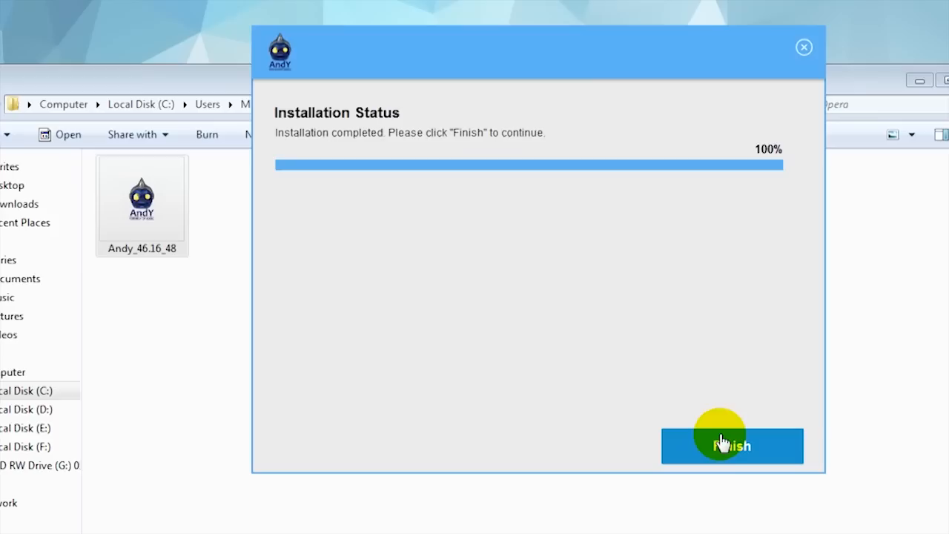
Finish the Andy OS setup wizard through to the Installation Completed message
left_click(731, 444)
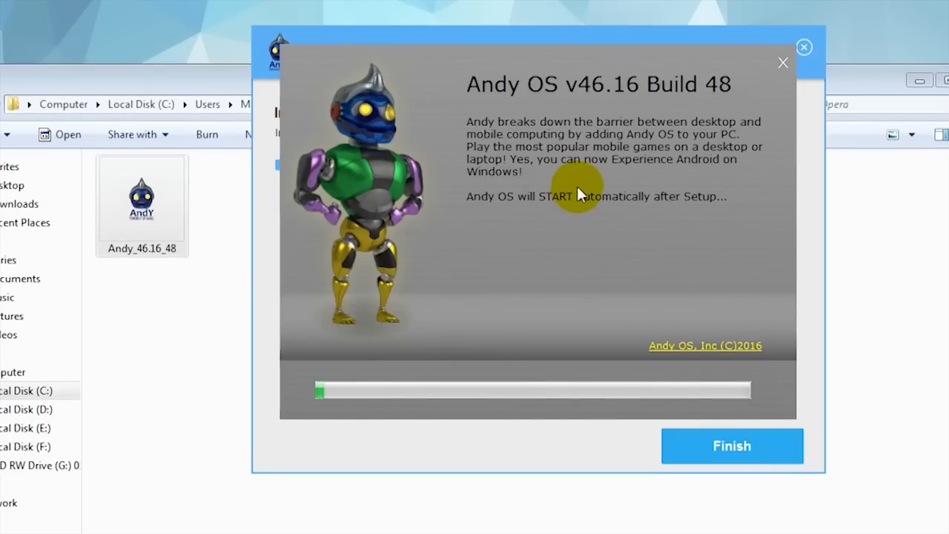
mouse_move(492, 126)
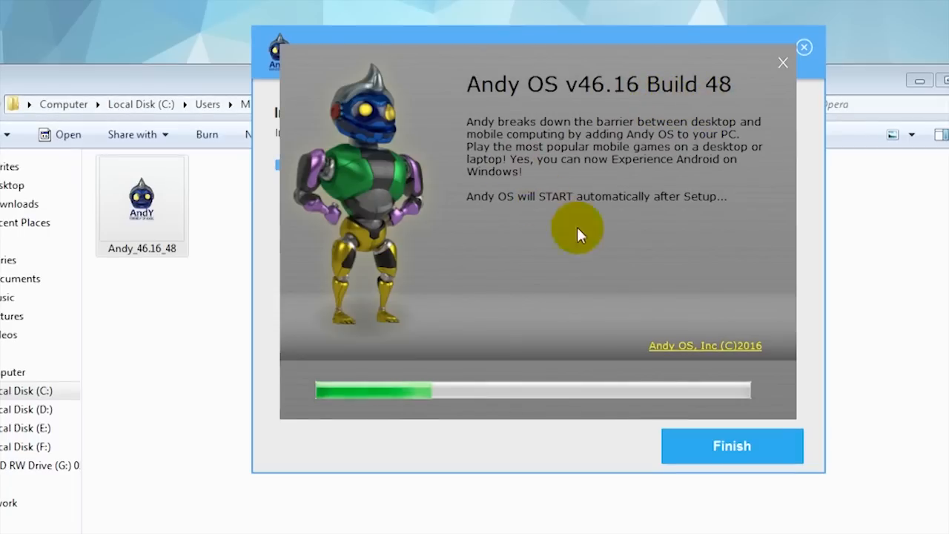
mouse_move(516, 214)
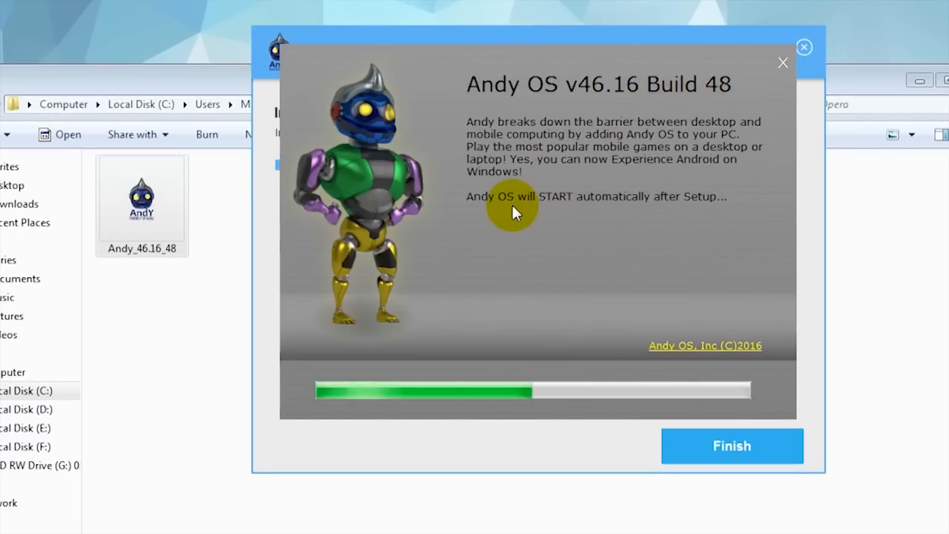
mouse_move(682, 225)
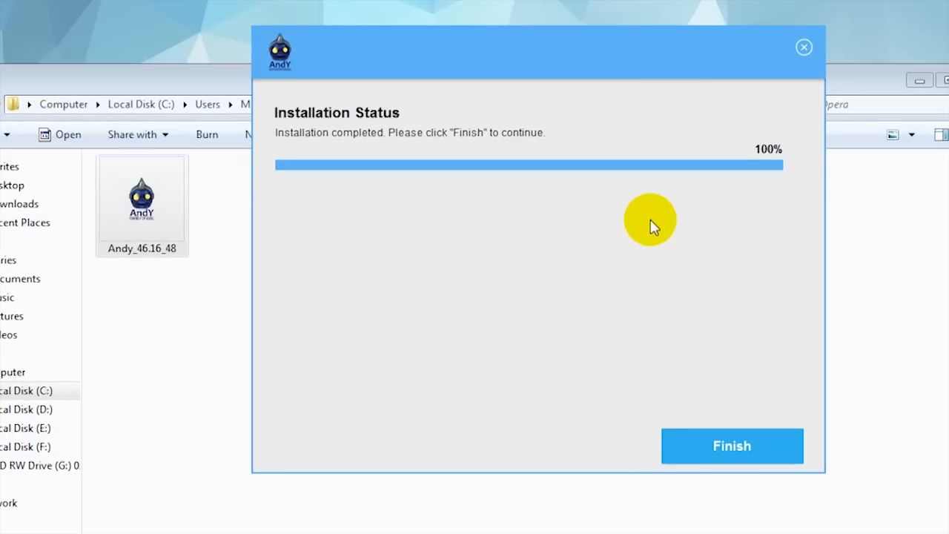
mouse_move(338, 145)
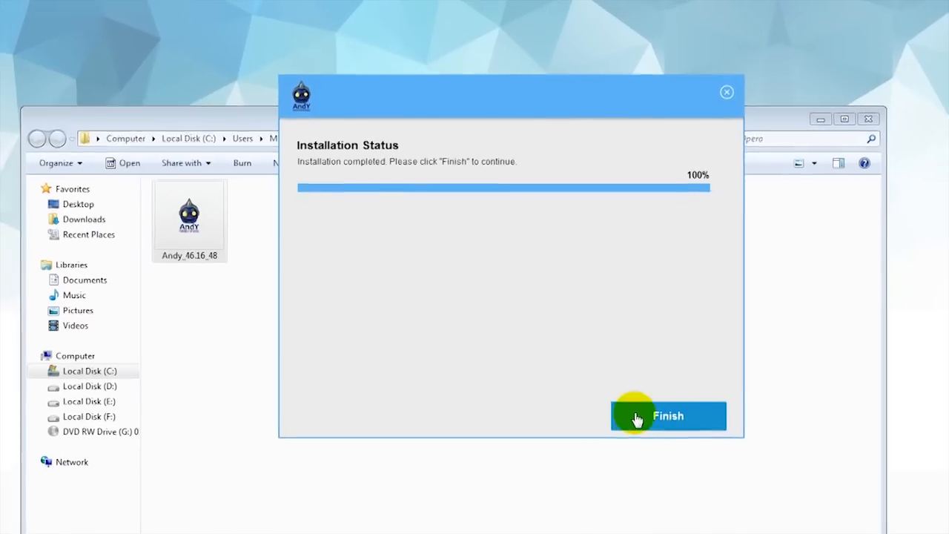
left_click(667, 415)
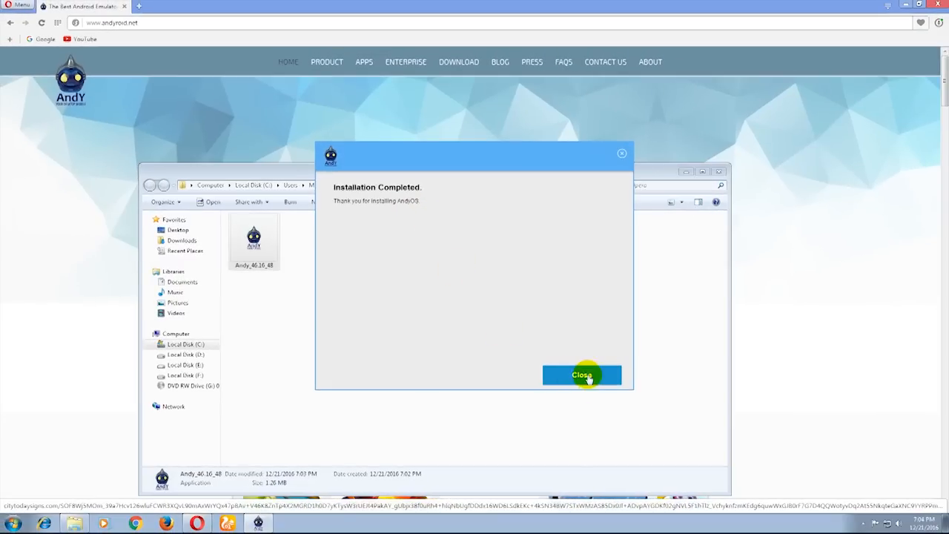
Dismiss the Installation Completed message and look over Andy's thank-you download page
left_click(582, 373)
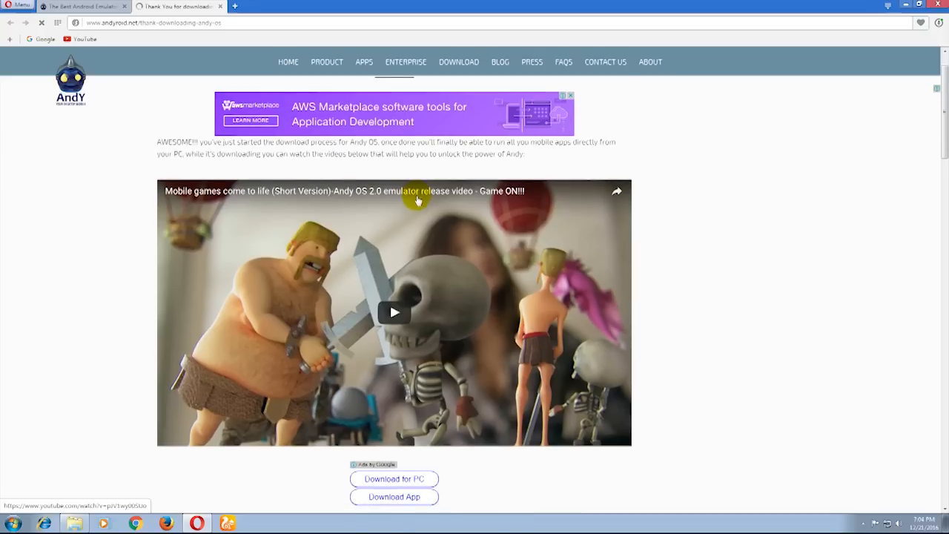
scroll("down", 3)
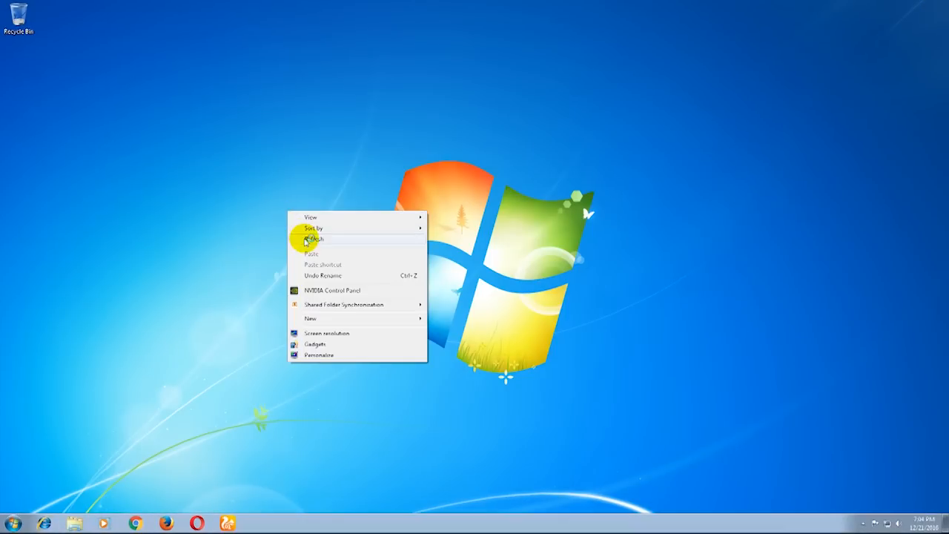
Refresh the Windows desktop and reopen Opera on the Google homepage
left_click(314, 239)
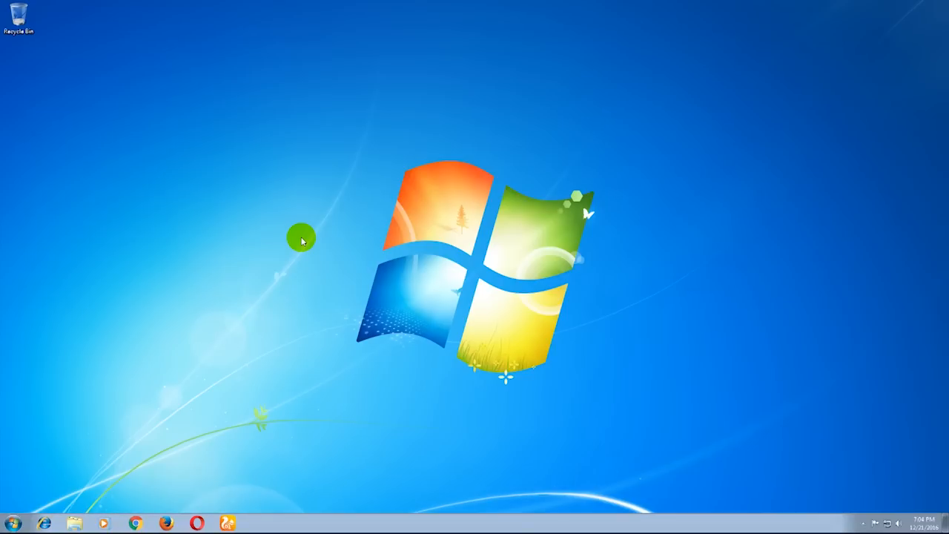
mouse_move(294, 258)
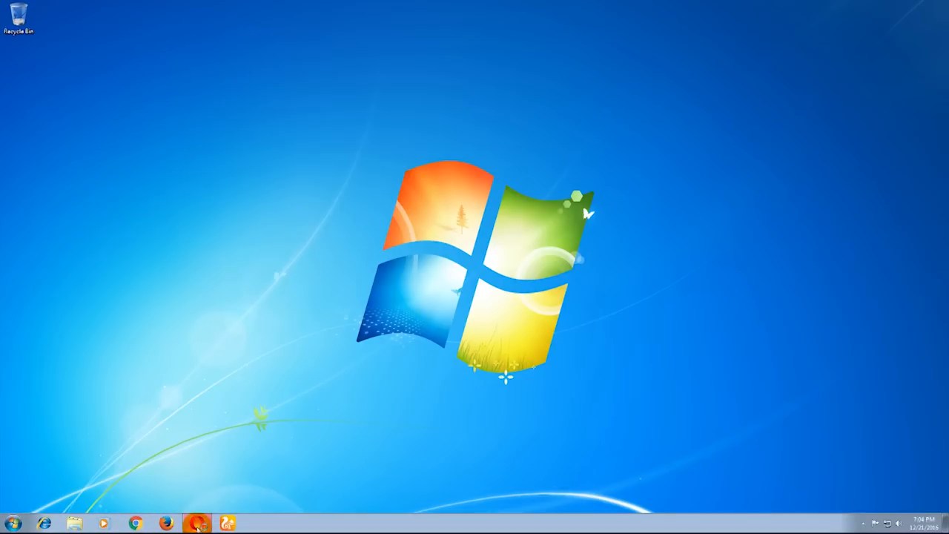
left_click(195, 523)
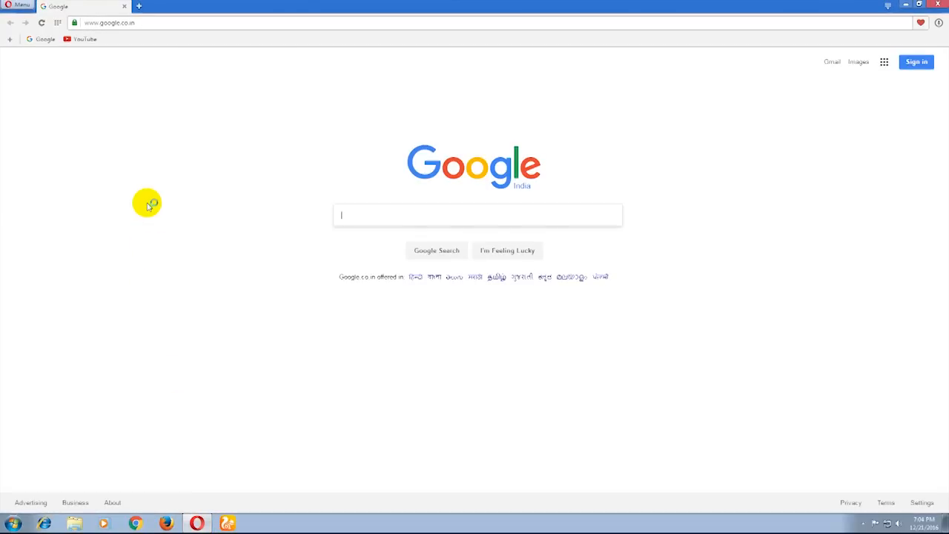
Search YouTube for 'cooltech' to bring up the Cool Tech channel results
left_click(83, 39)
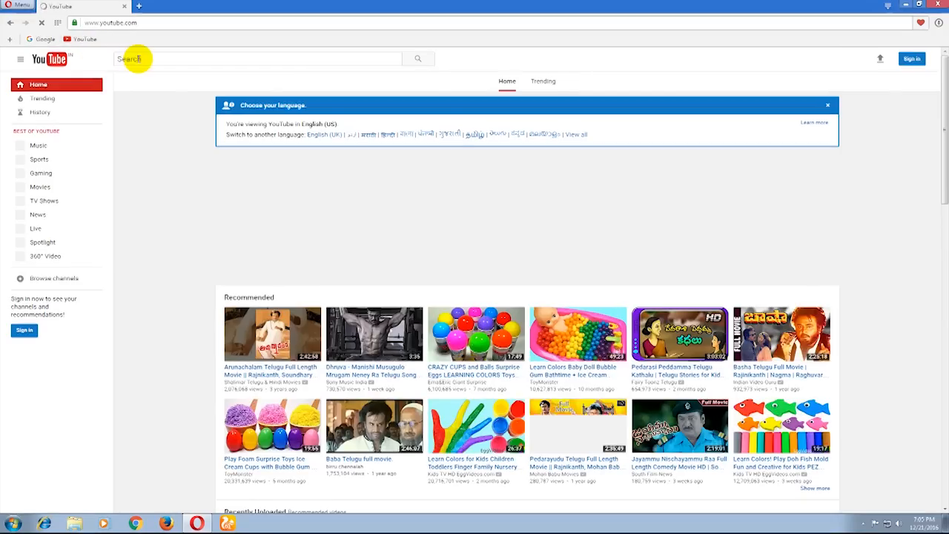
type("coo")
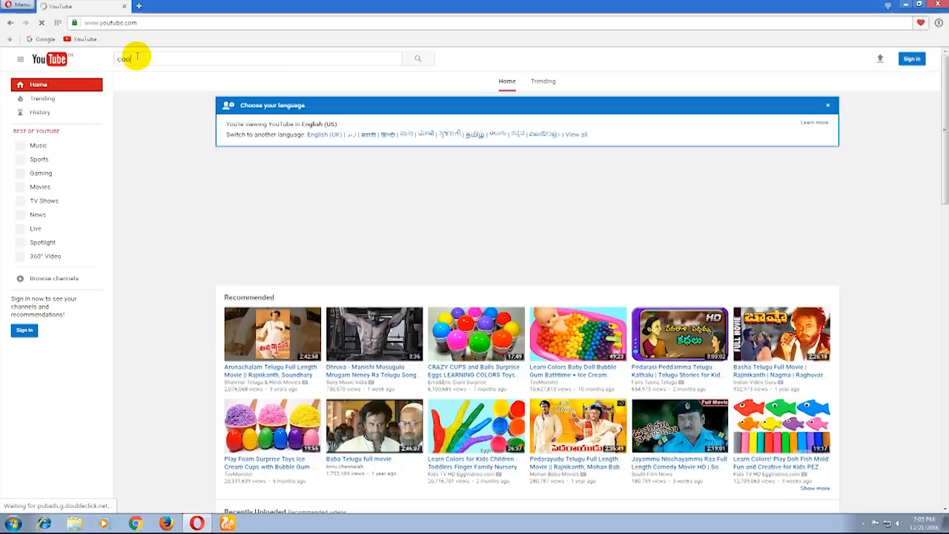
type("tech")
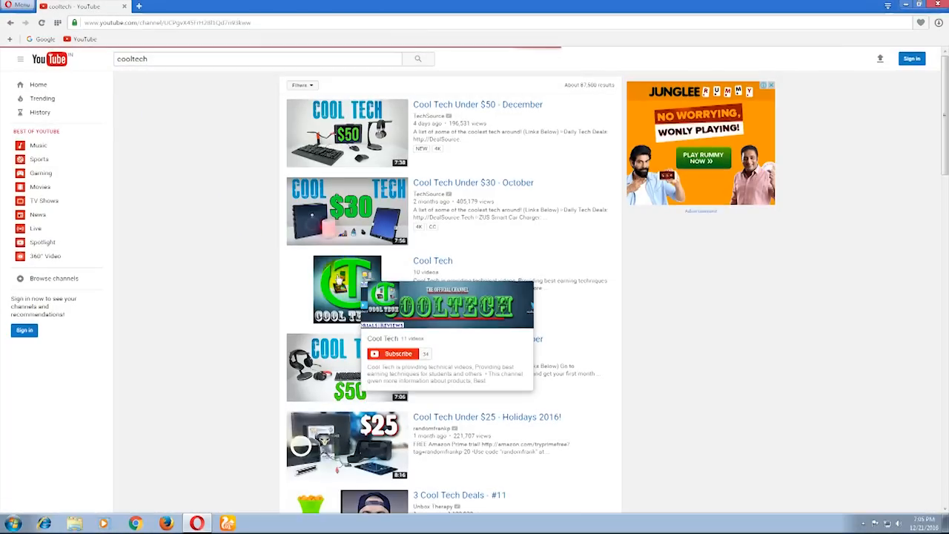
left_click(433, 261)
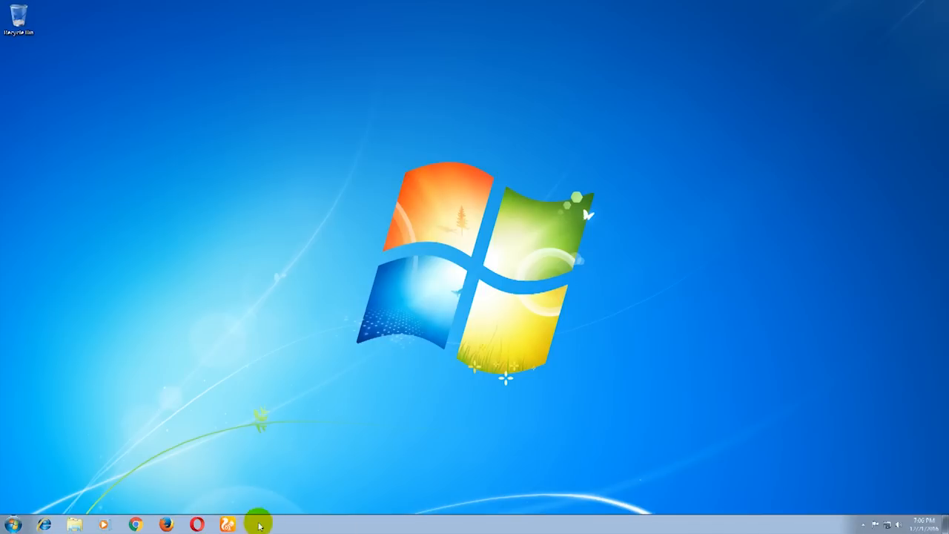
Start Andy from the taskbar, then launch it from the new Start Andy desktop shortcut
left_click(258, 525)
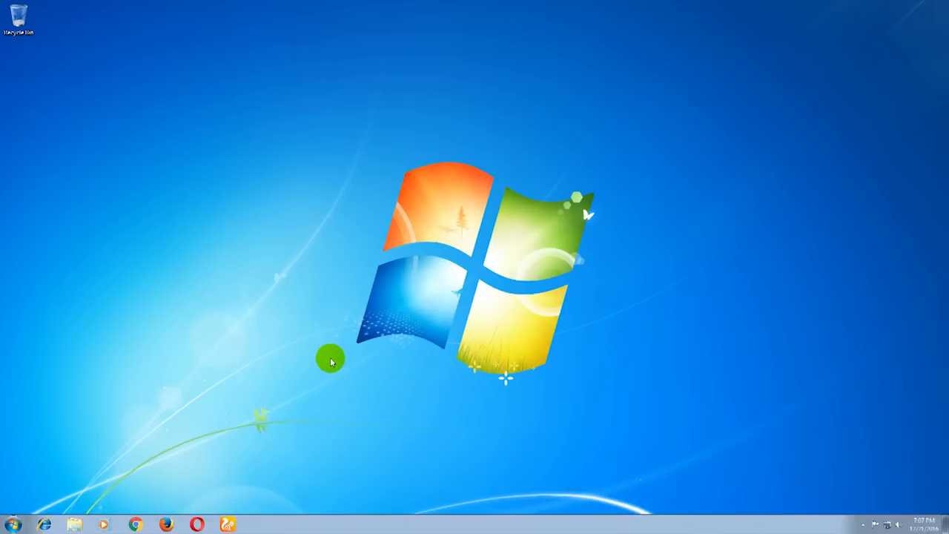
mouse_move(120, 109)
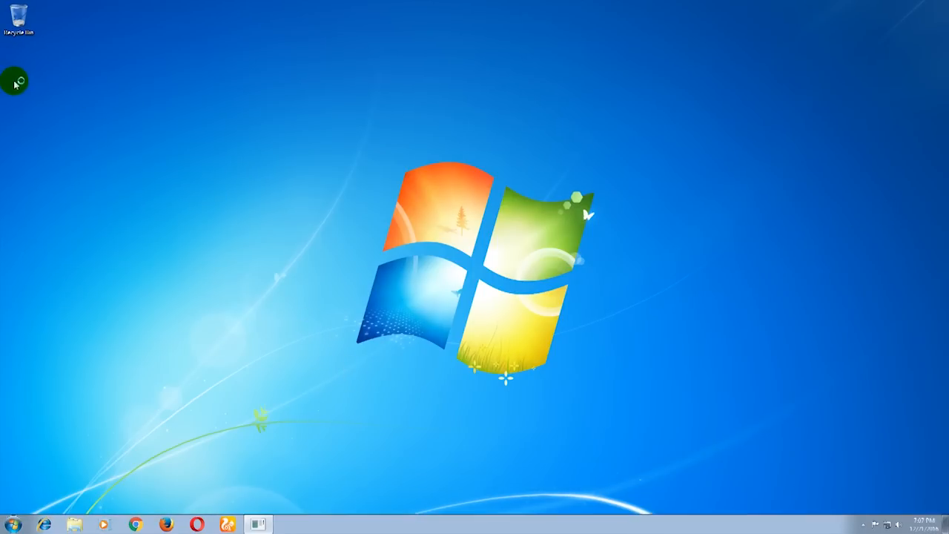
mouse_move(172, 361)
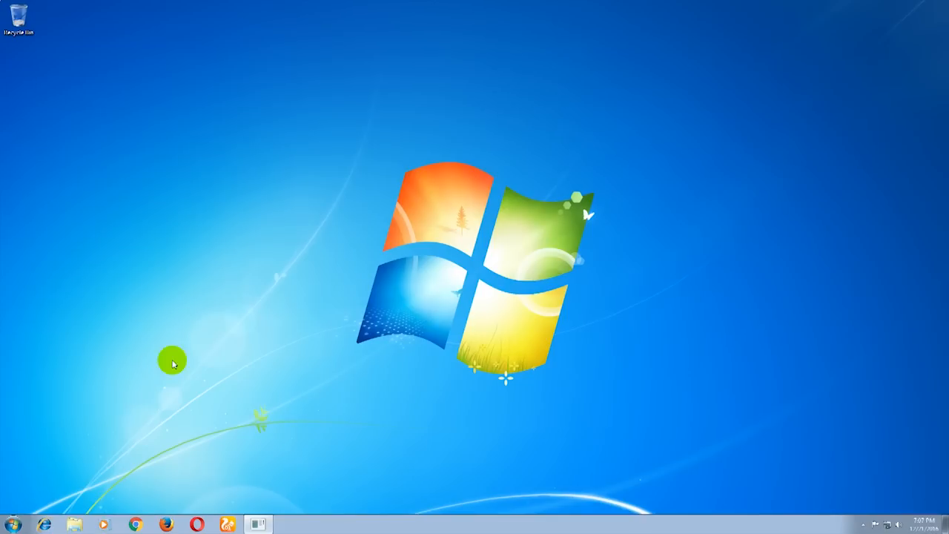
mouse_move(326, 306)
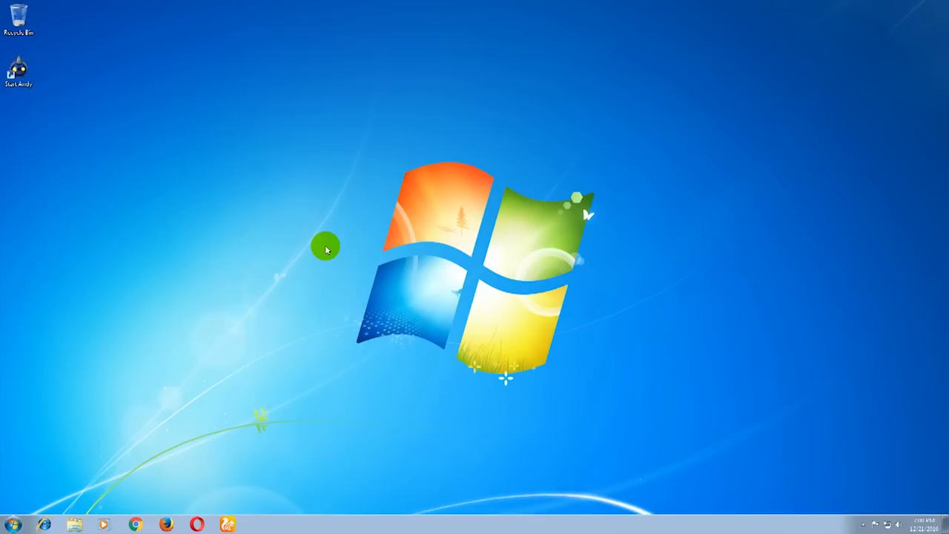
mouse_move(329, 225)
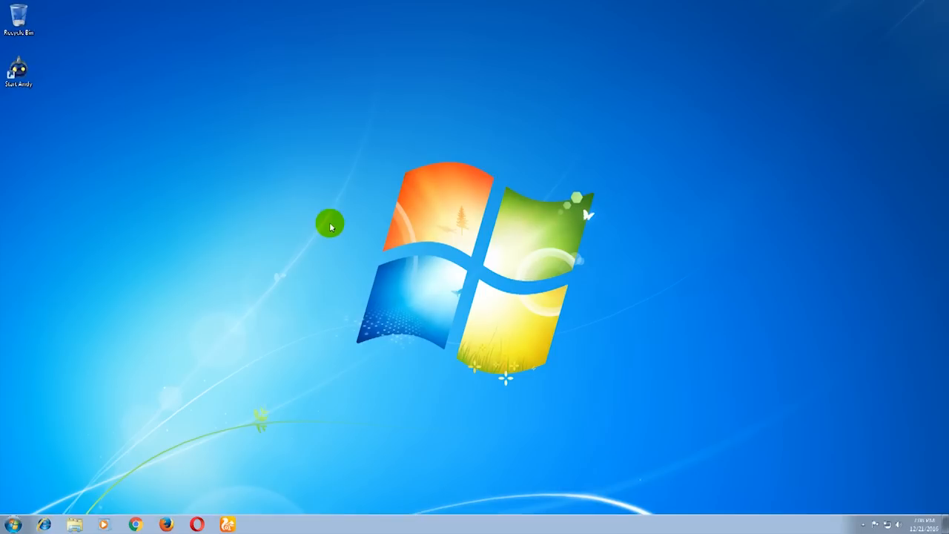
mouse_move(44, 98)
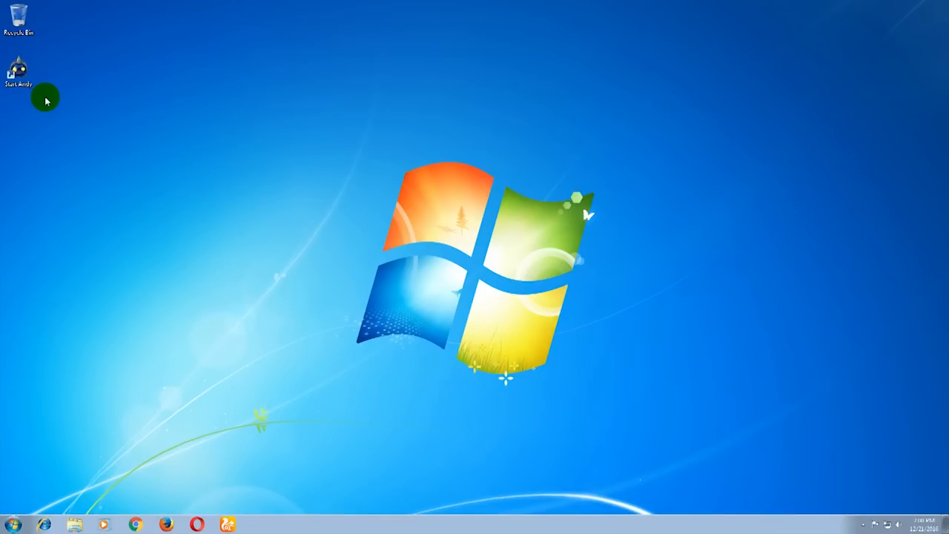
left_click(18, 72)
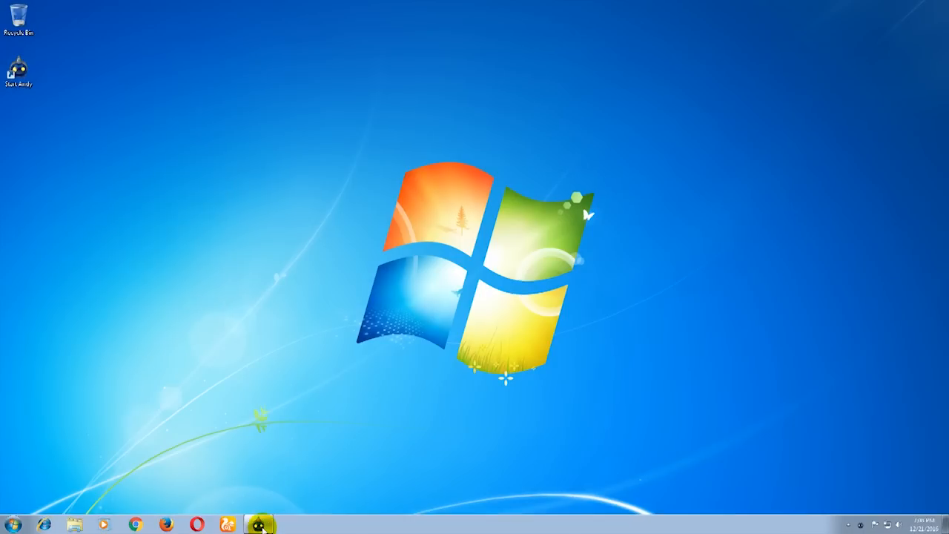
left_click(258, 525)
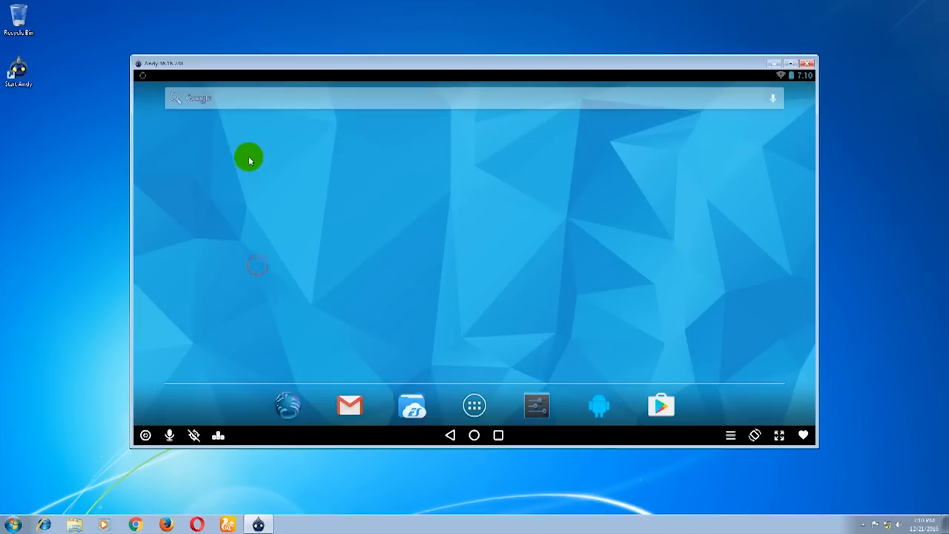
mouse_move(590, 296)
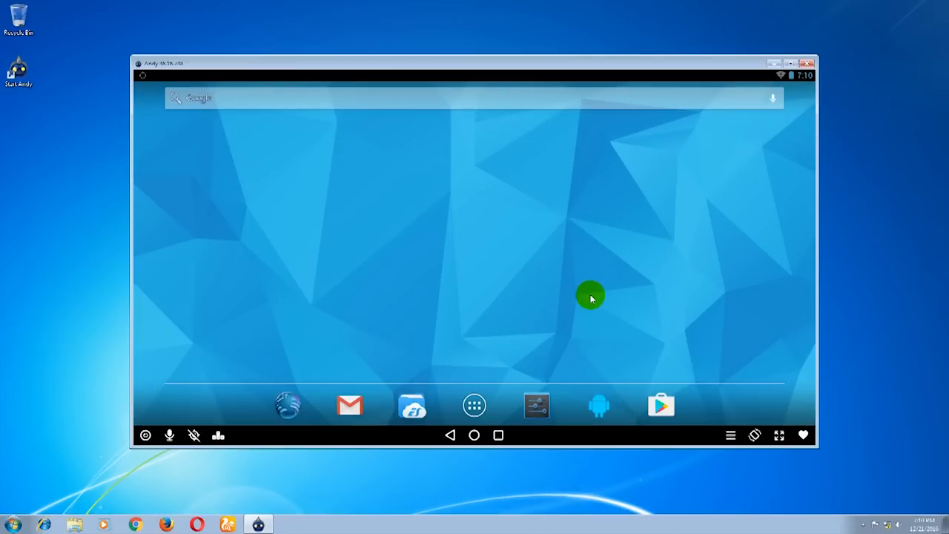
mouse_move(688, 332)
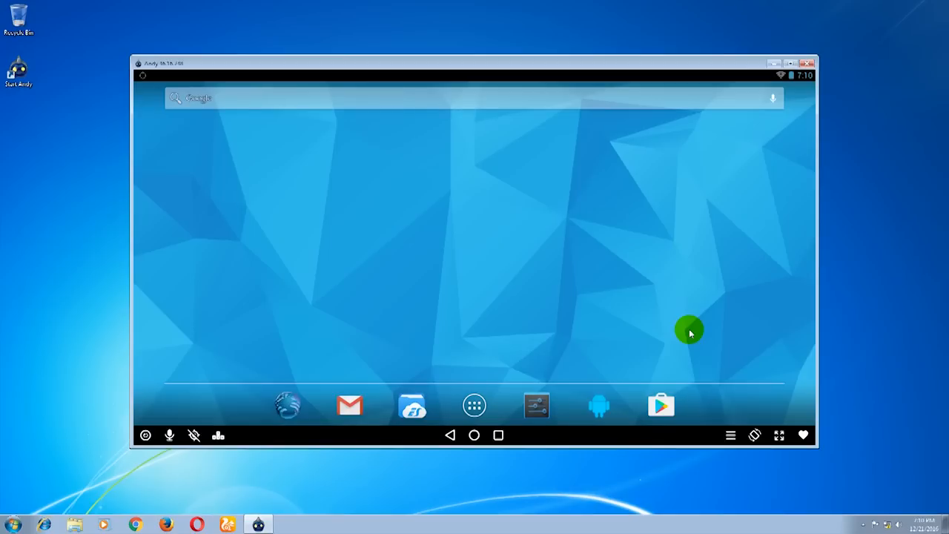
mouse_move(730, 392)
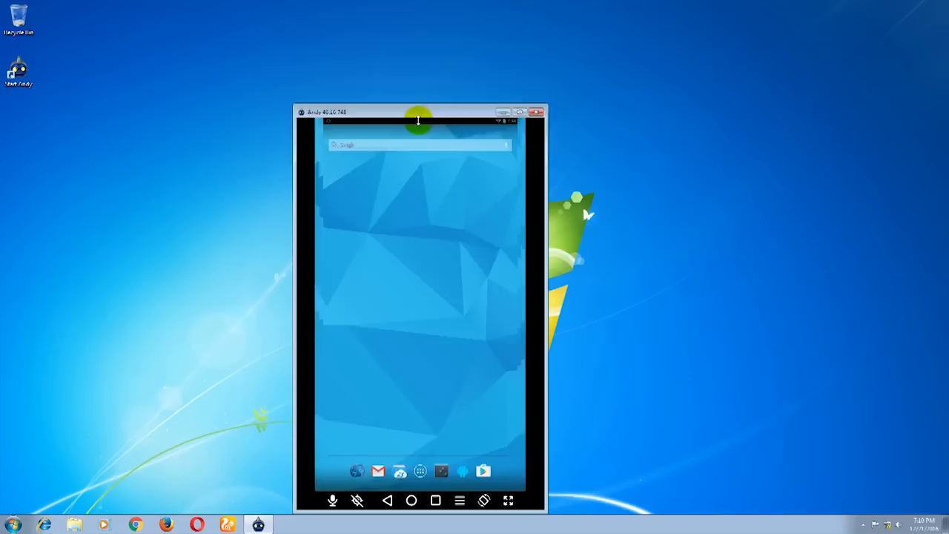
Reshape the portrait emulator window near the desktop centre and bring up its extra options menu
left_click_drag(418, 119, 412, 162)
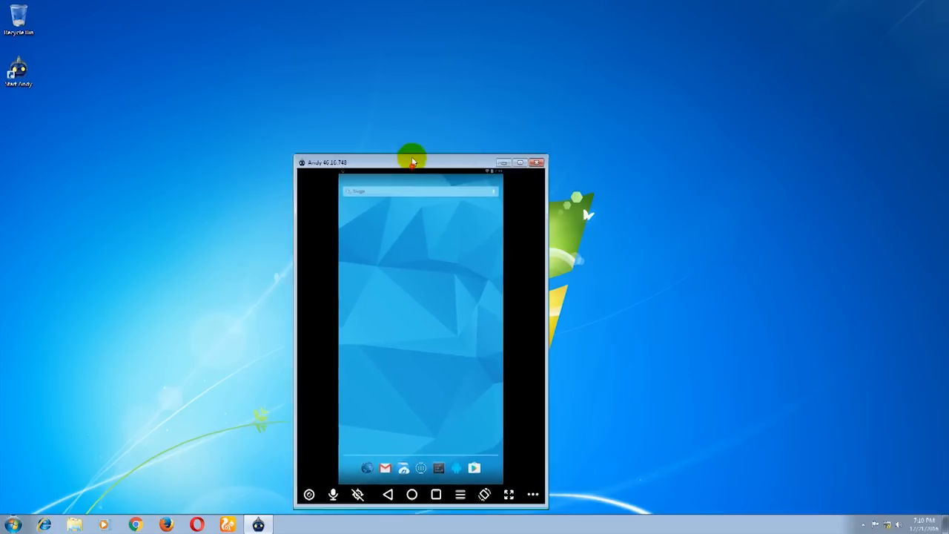
left_click_drag(412, 162, 437, 76)
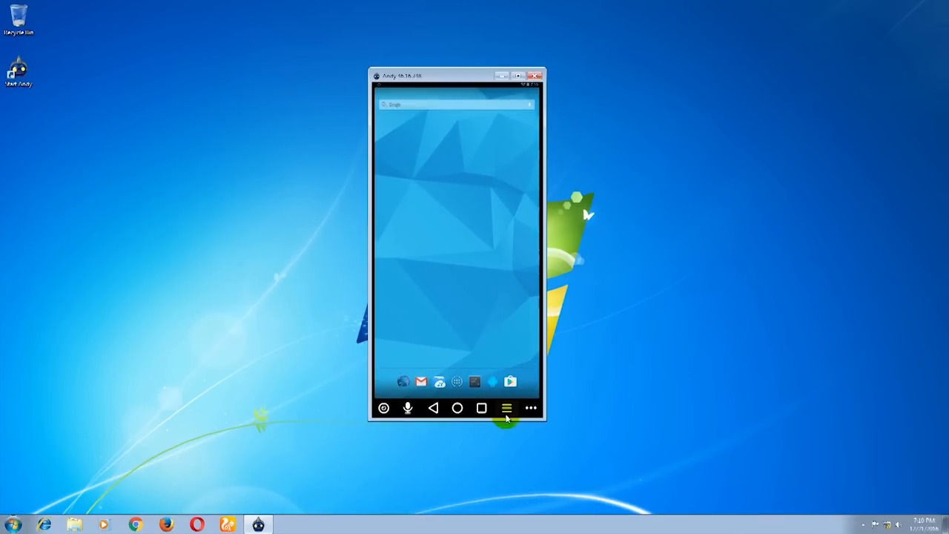
left_click(531, 408)
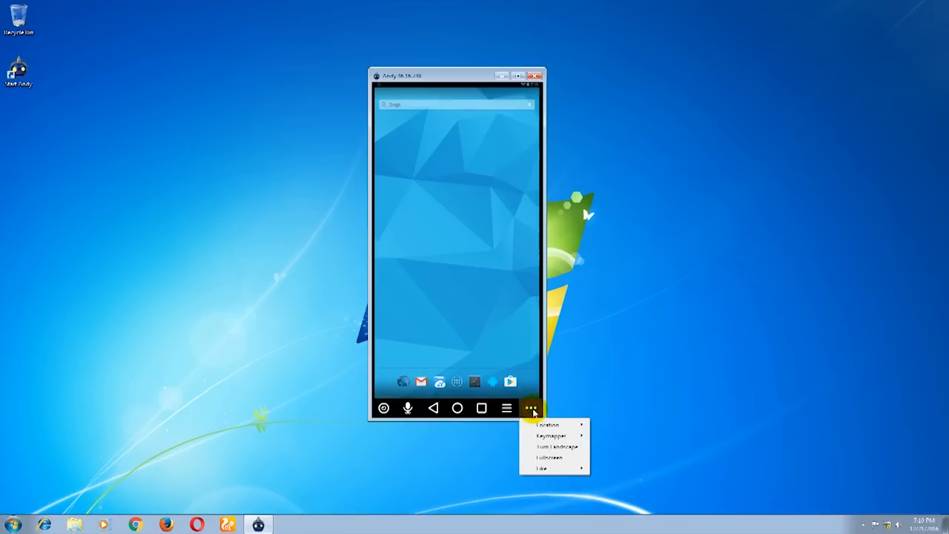